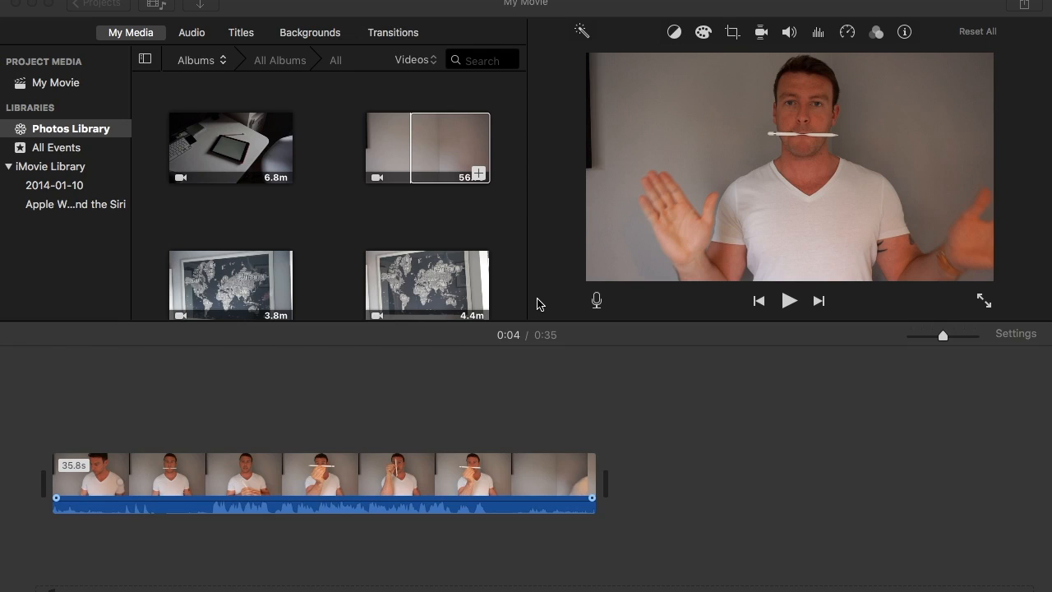
mouse_move(390, 388)
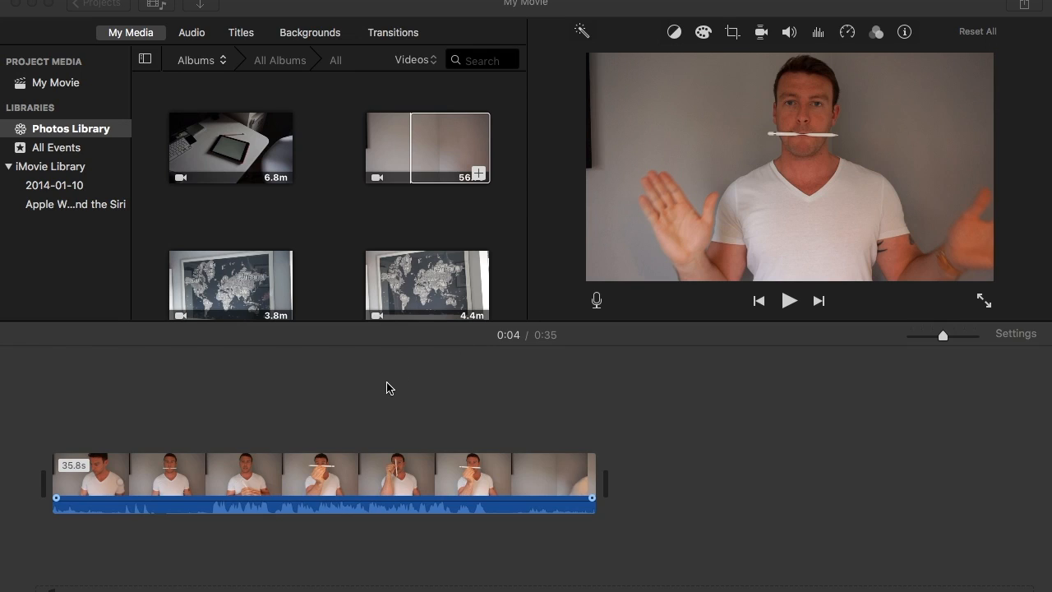
mouse_move(296, 471)
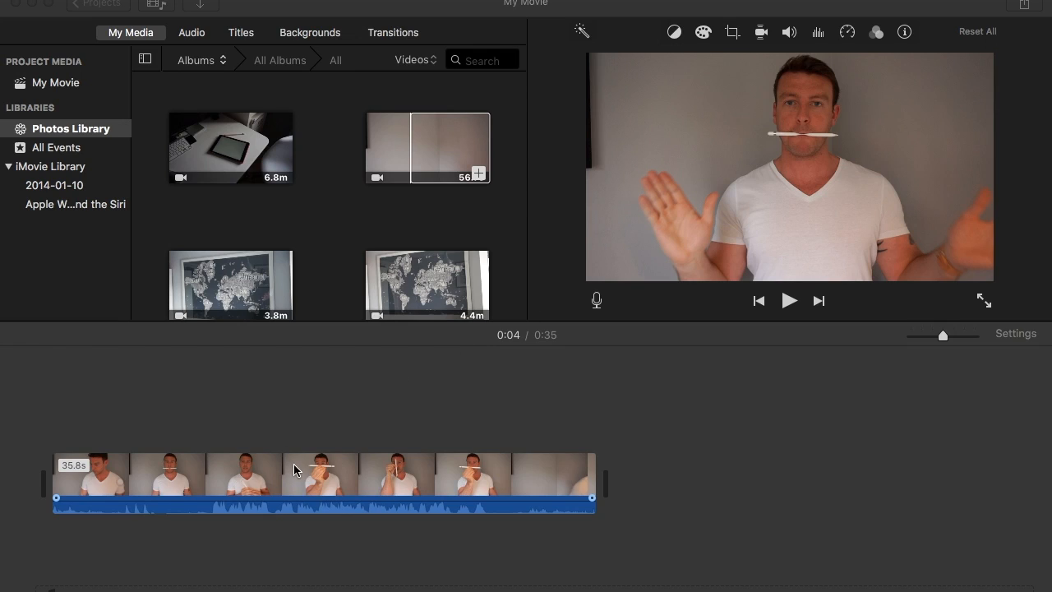
Step: Scrub through the interview opening and settle on the first cut point at the first pause
left_click(250, 470)
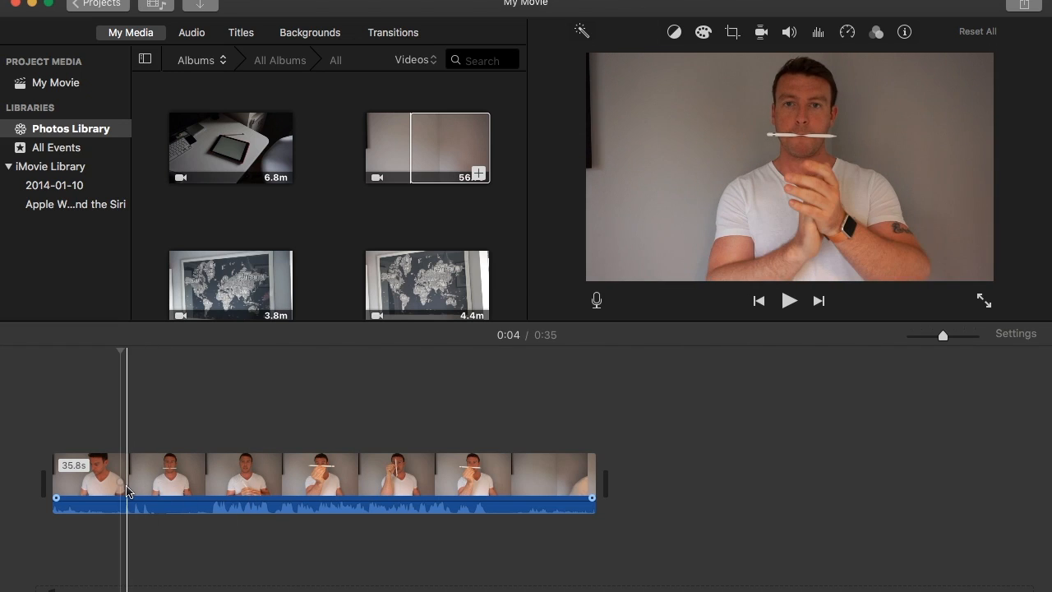
left_click(234, 490)
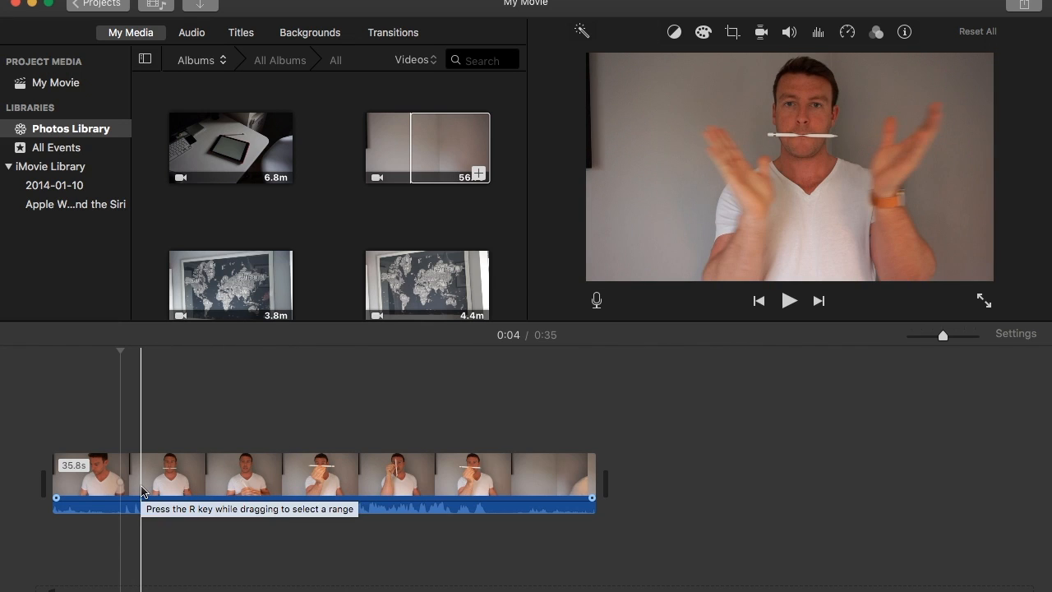
left_click(319, 480)
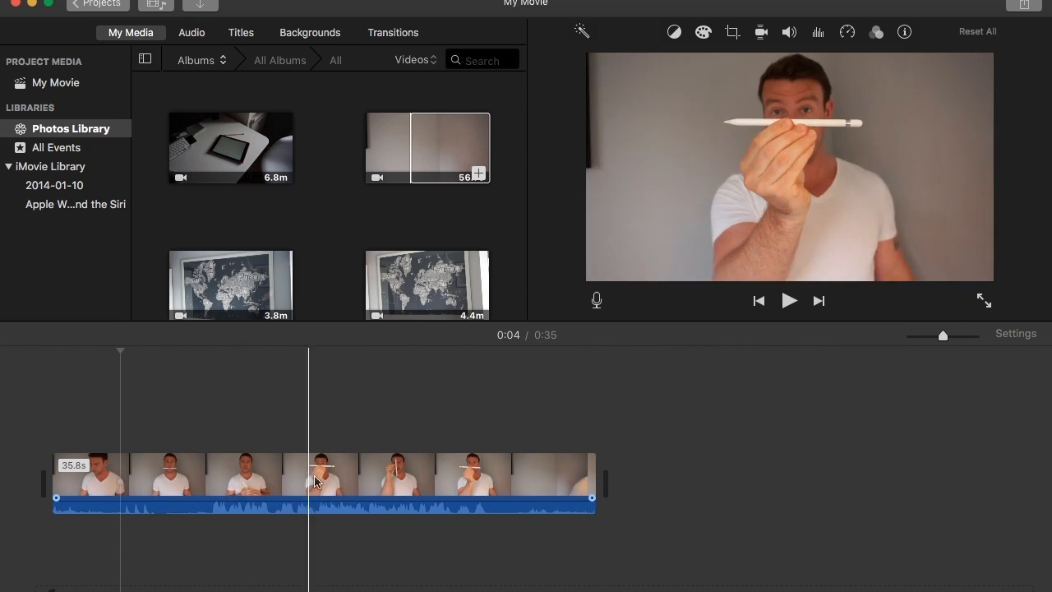
left_click(151, 490)
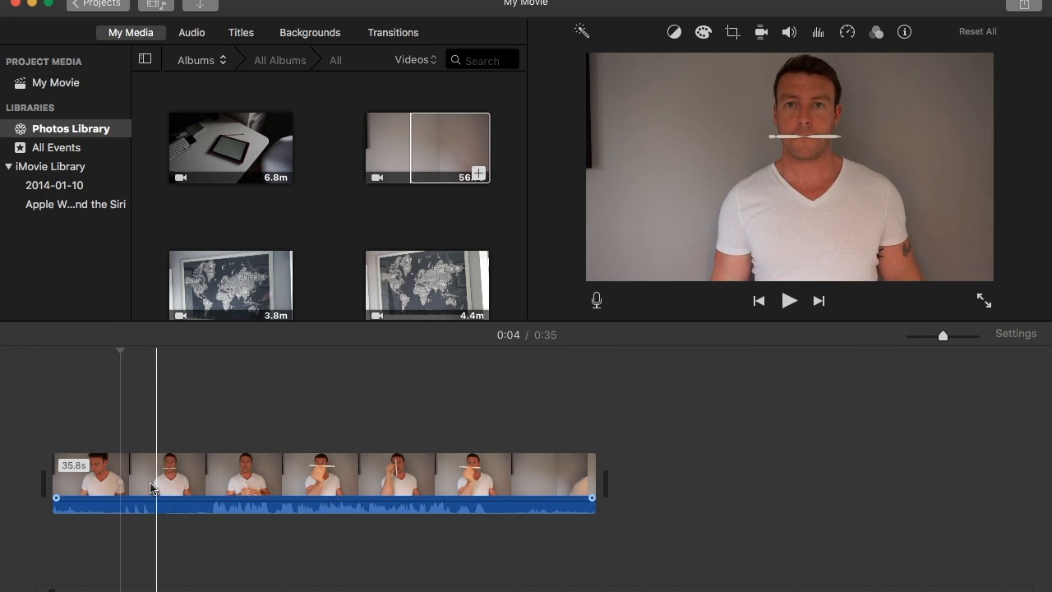
left_click(151, 485)
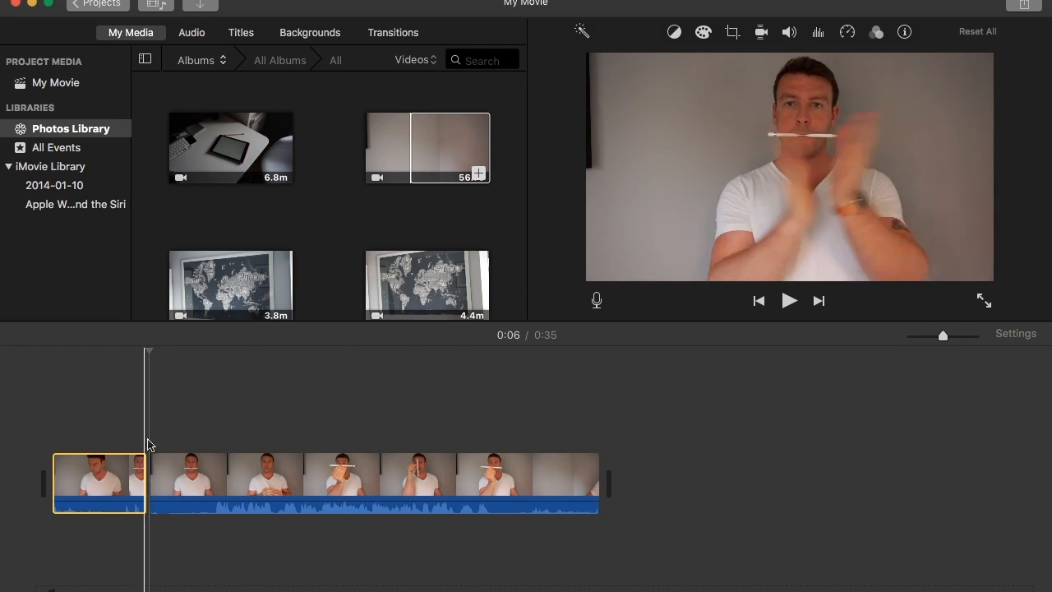
Step: Mark the remaining pause points and cut the interview into jump-cut clips, removing dead sections
left_click(194, 480)
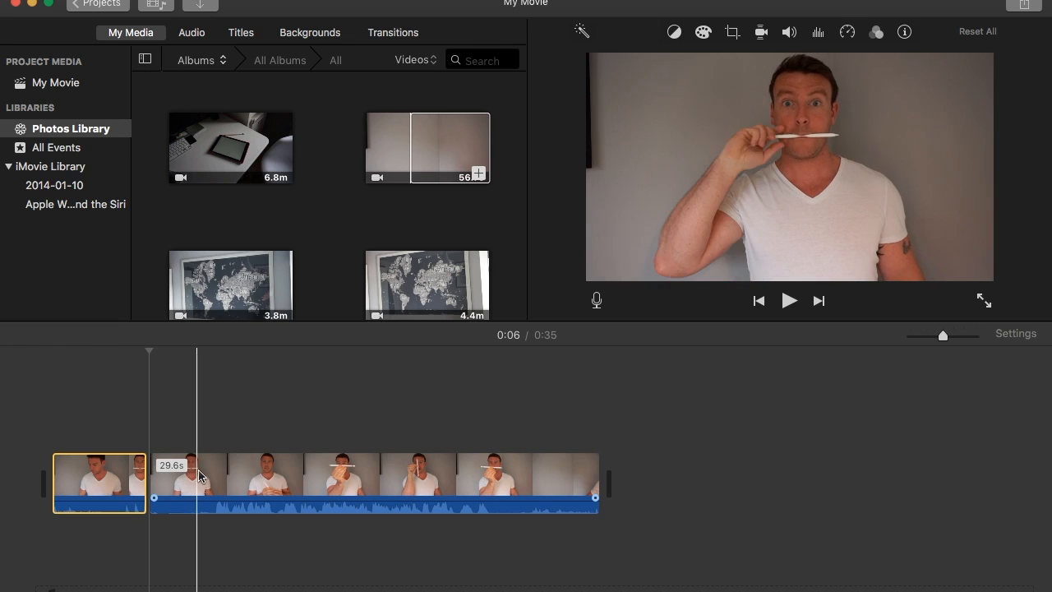
mouse_move(181, 477)
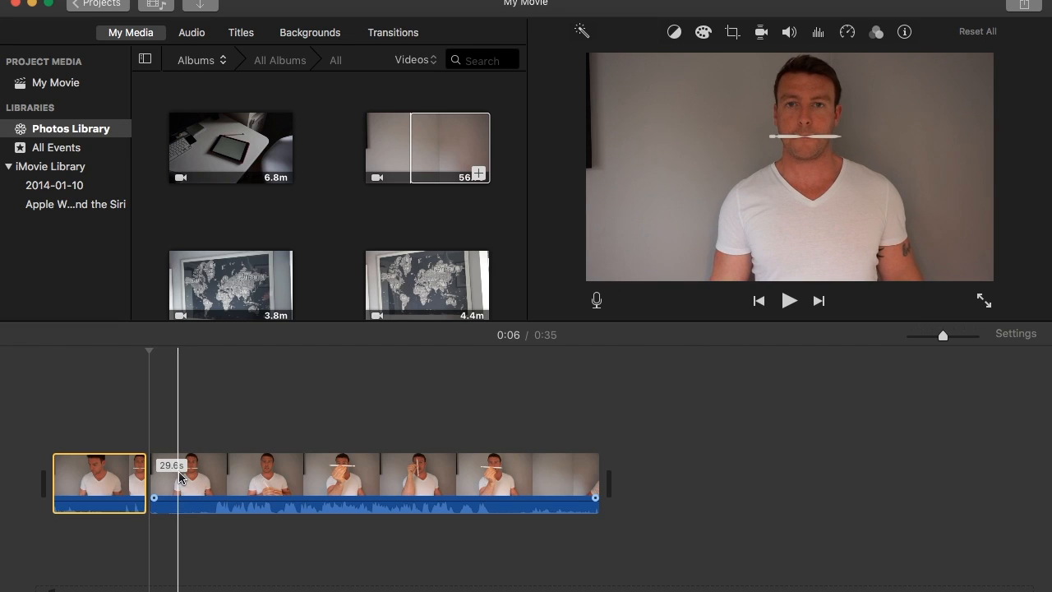
left_click(378, 477)
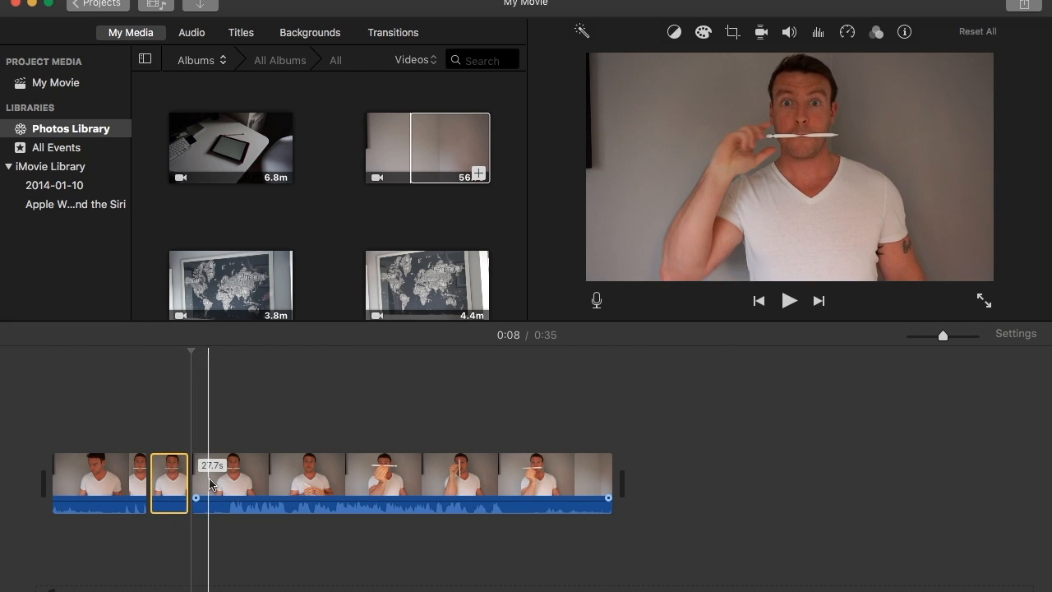
left_click(255, 484)
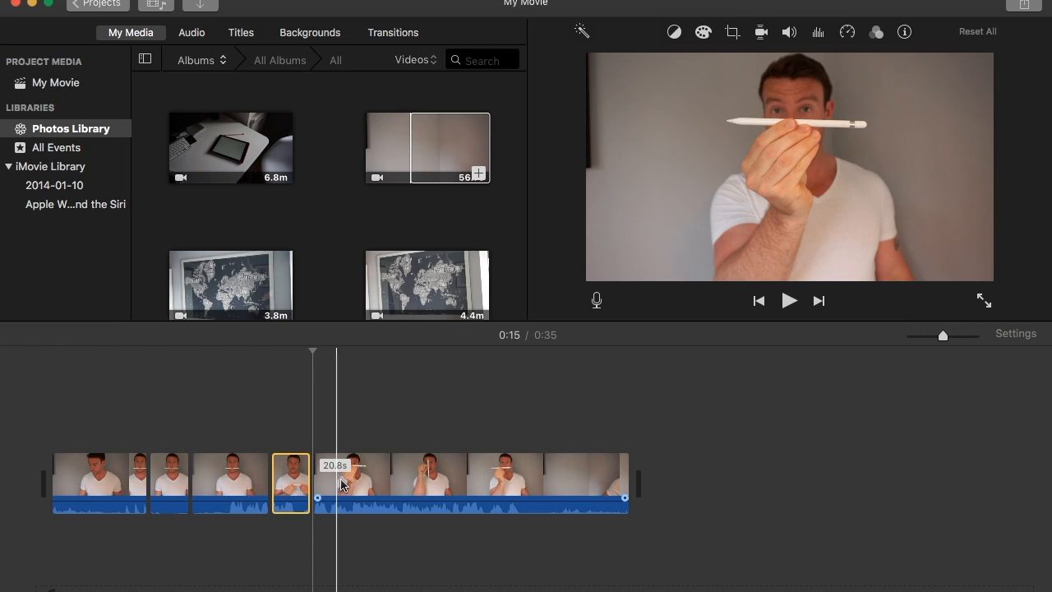
left_click(378, 487)
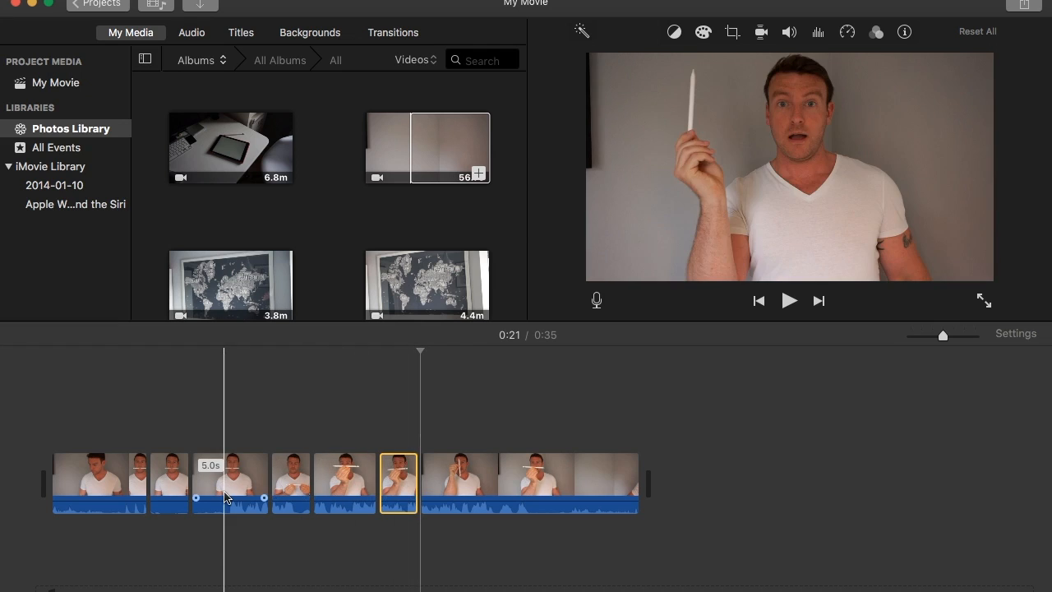
left_click(168, 483)
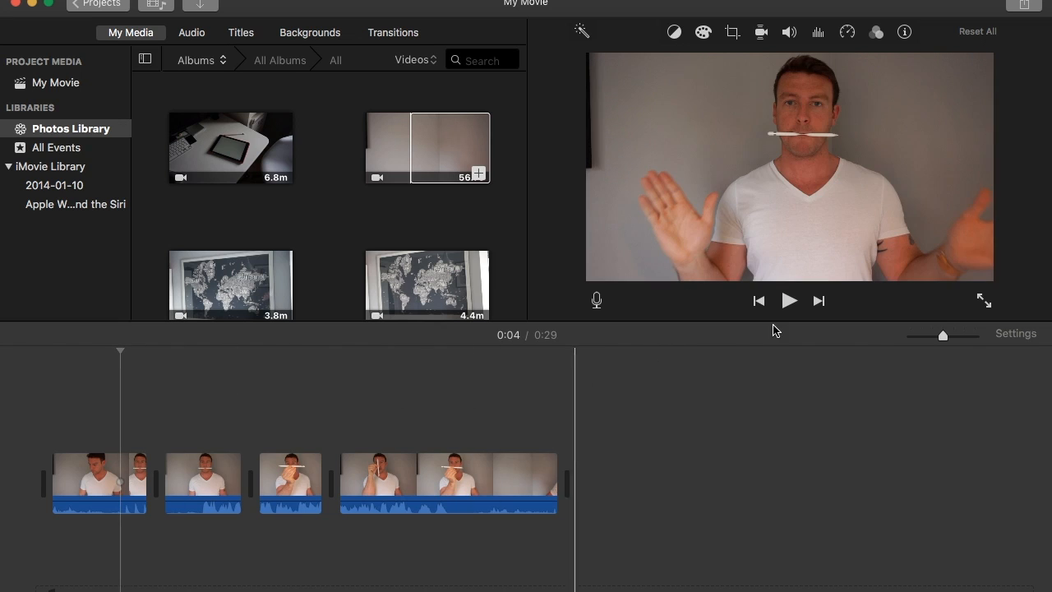
left_click(789, 300)
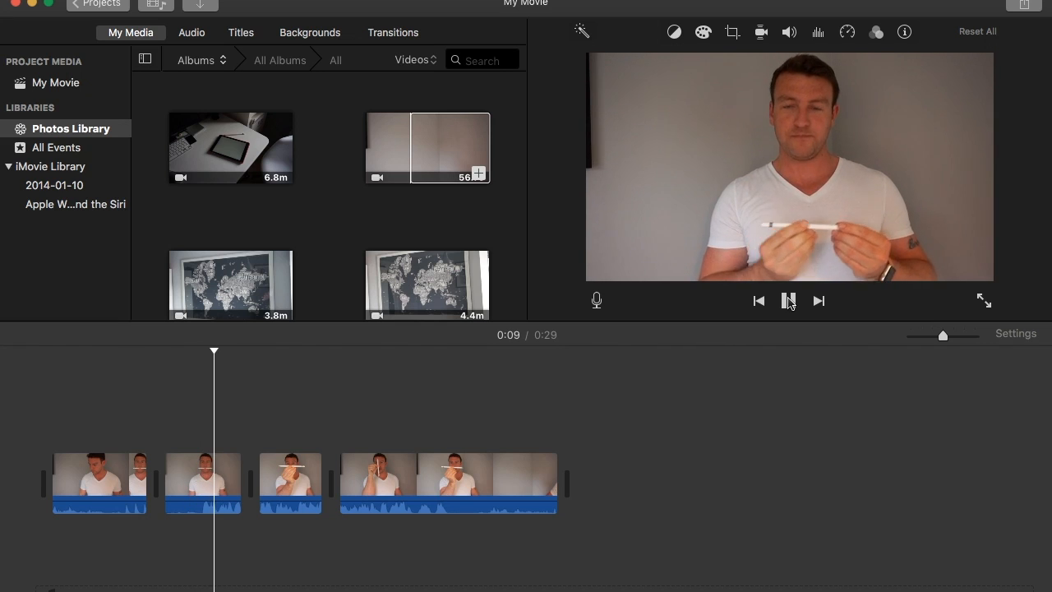
left_click(789, 301)
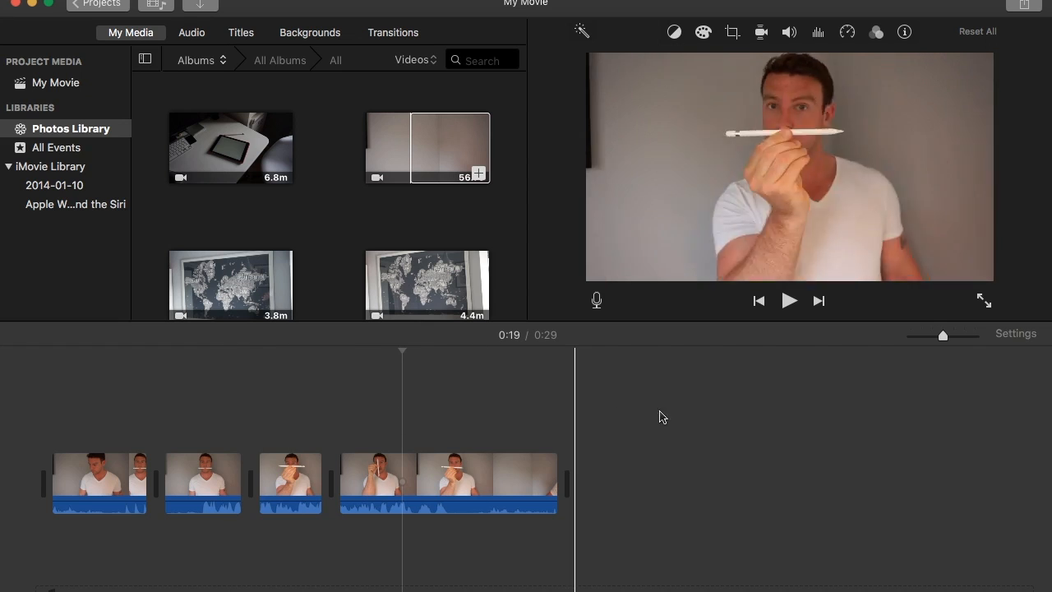
left_click(790, 299)
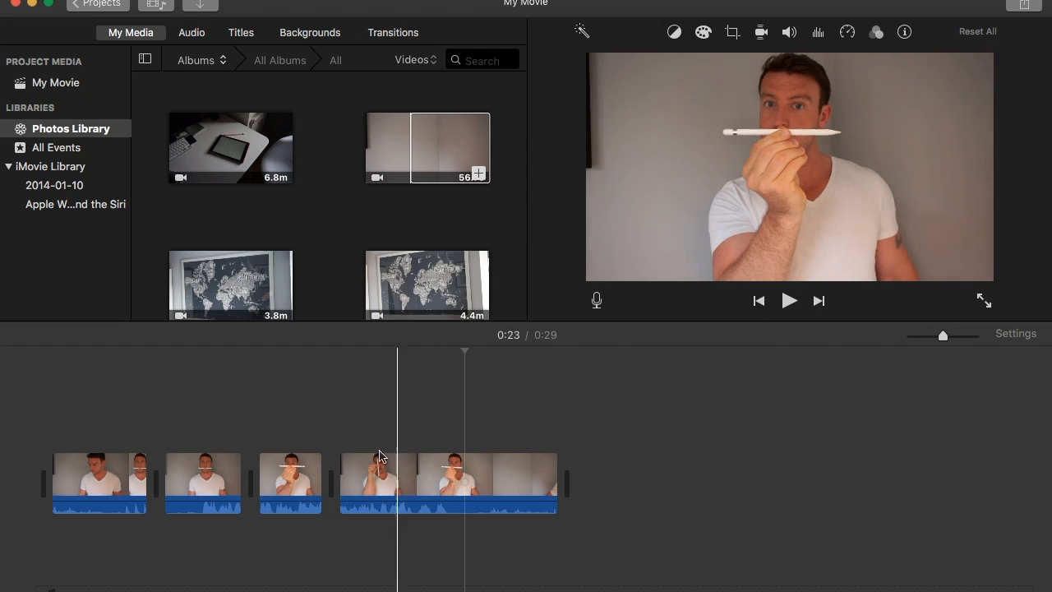
Step: Select the third timeline clip where the man holds up the pencil
left_click(289, 483)
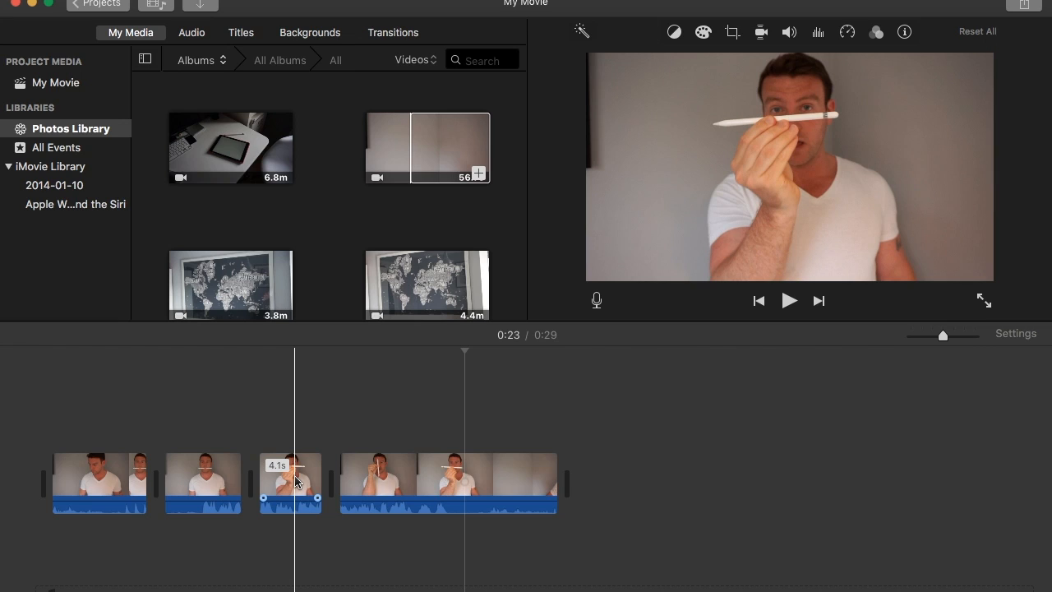
left_click(289, 484)
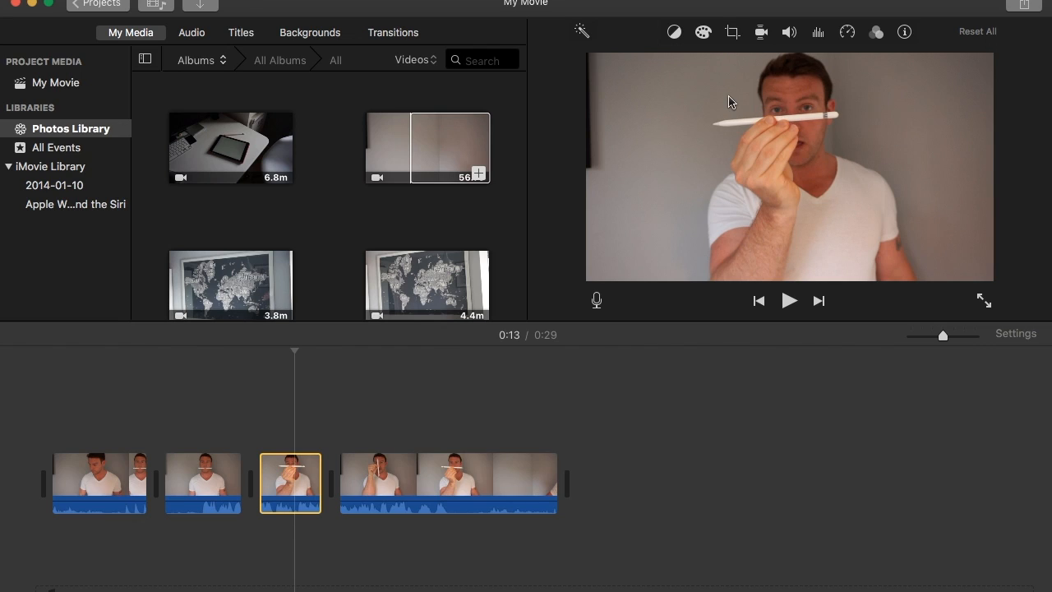
mouse_move(744, 51)
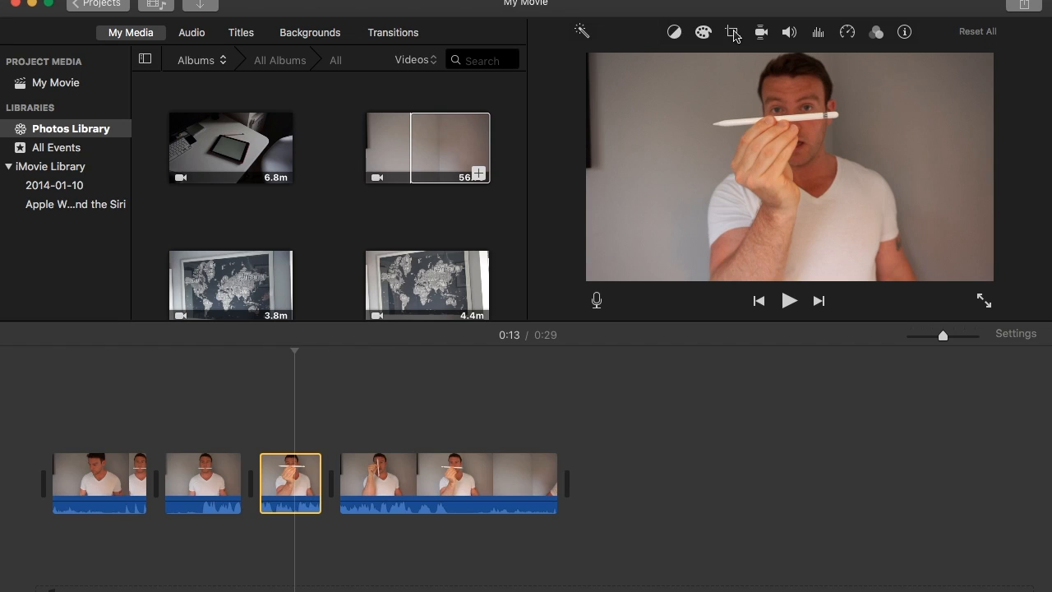
Step: Apply Crop to Fill, shrinking and recentring the crop frame on the man's face and pencil
left_click(732, 31)
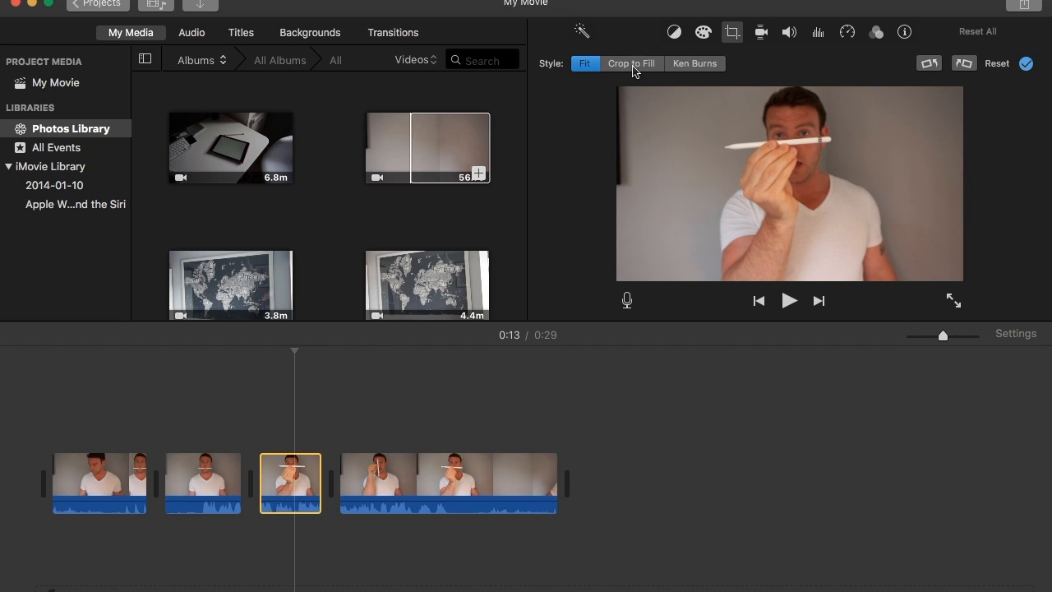
left_click(632, 62)
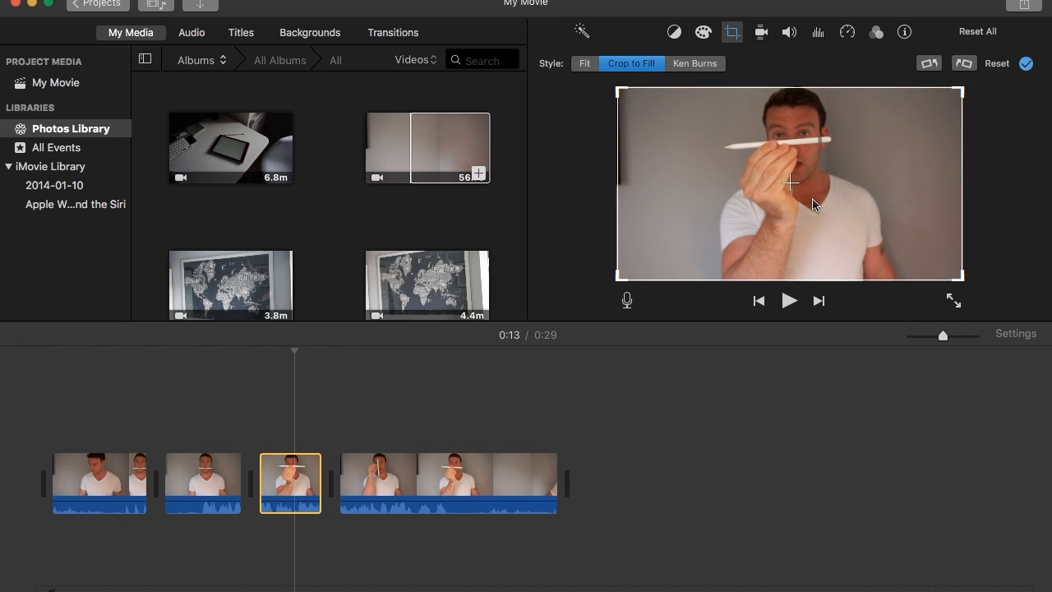
mouse_move(796, 181)
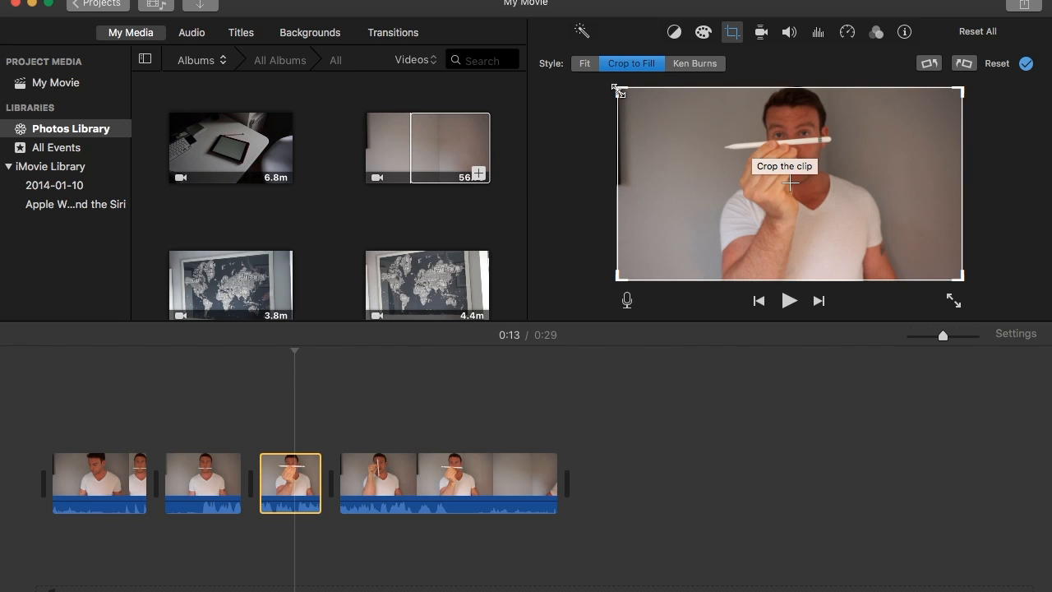
left_click_drag(618, 90, 642, 105)
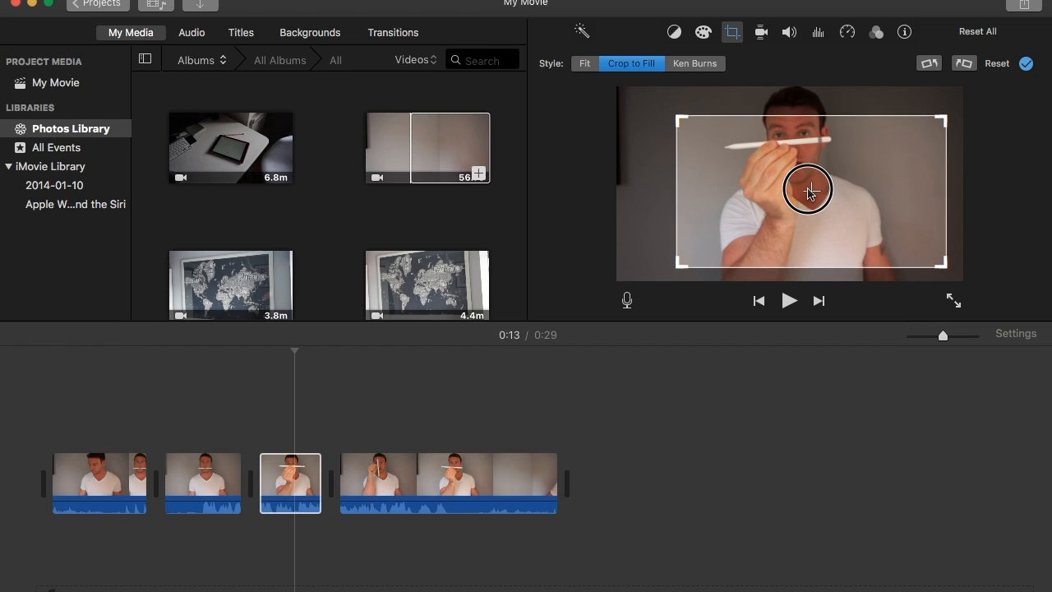
left_click_drag(809, 191, 796, 183)
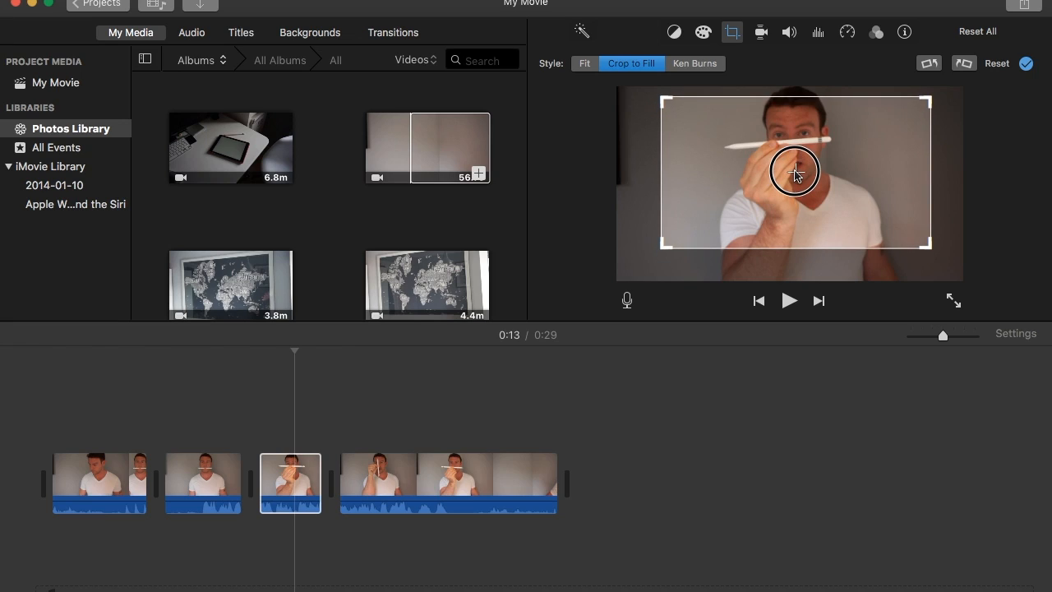
left_click_drag(793, 173, 789, 181)
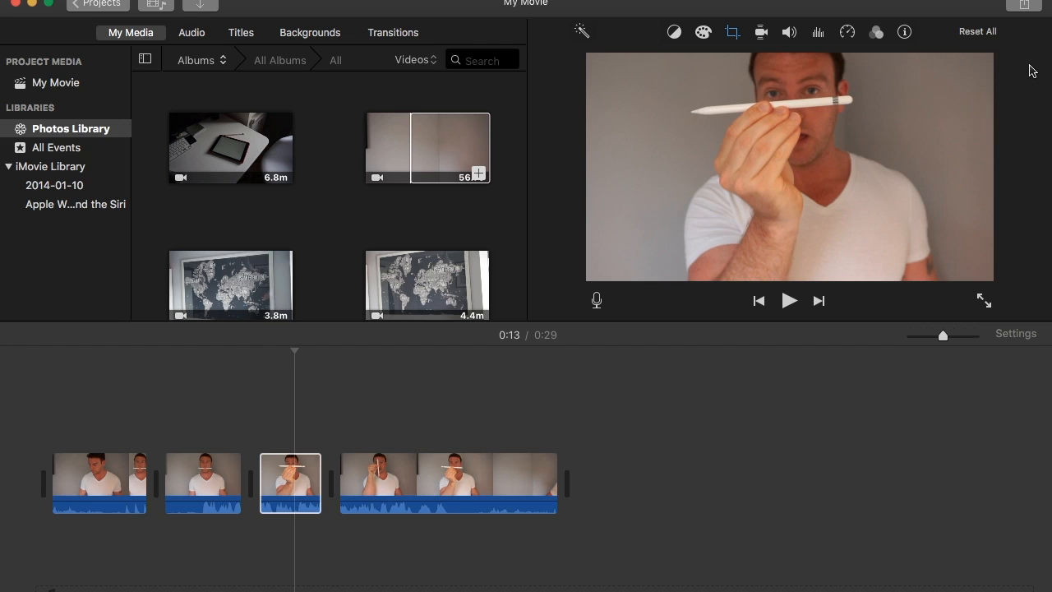
left_click(184, 483)
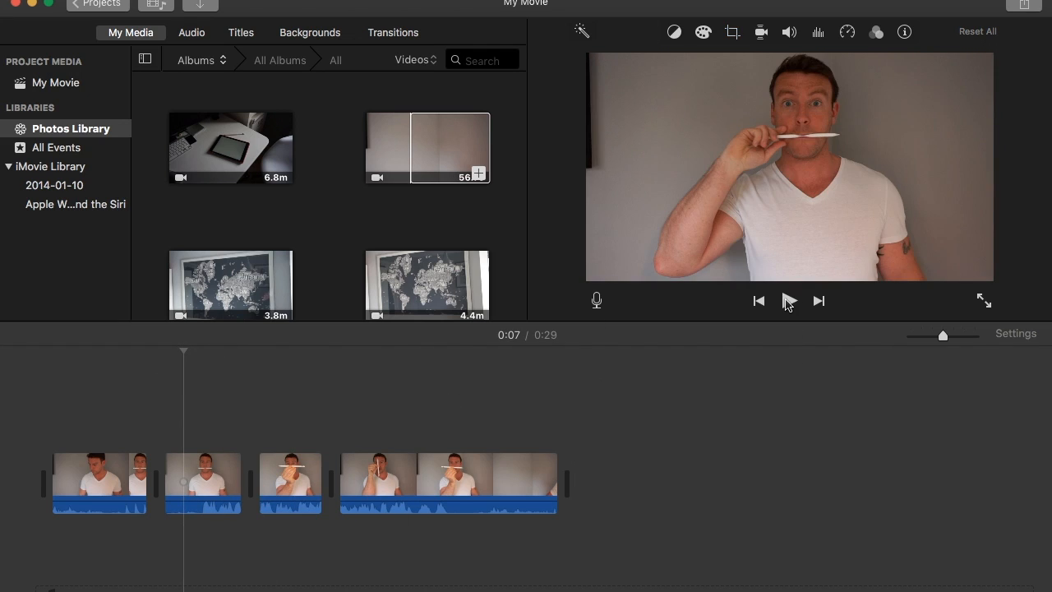
left_click(790, 301)
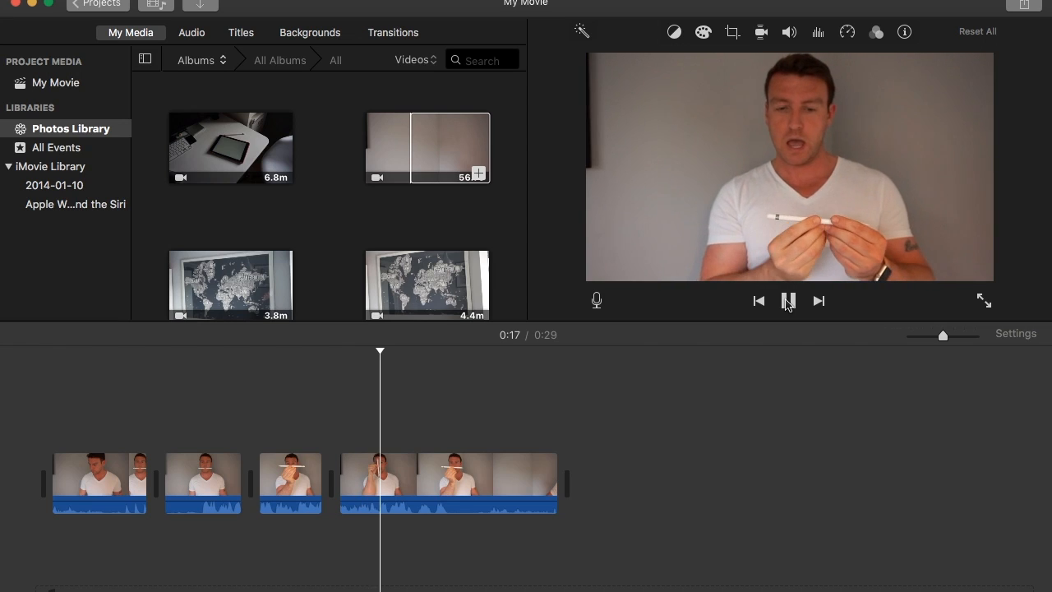
left_click(789, 301)
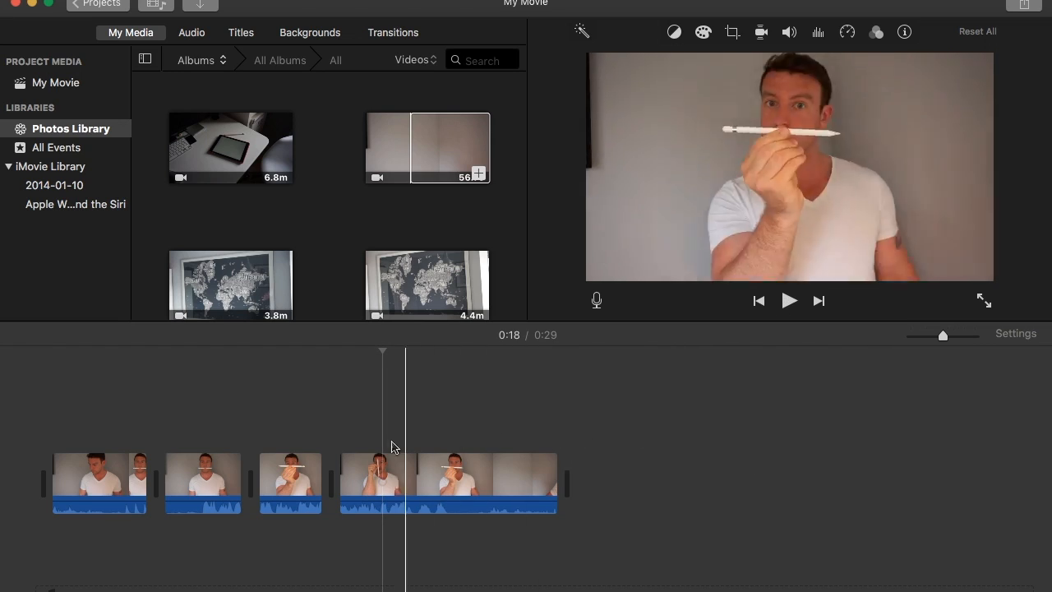
left_click(289, 483)
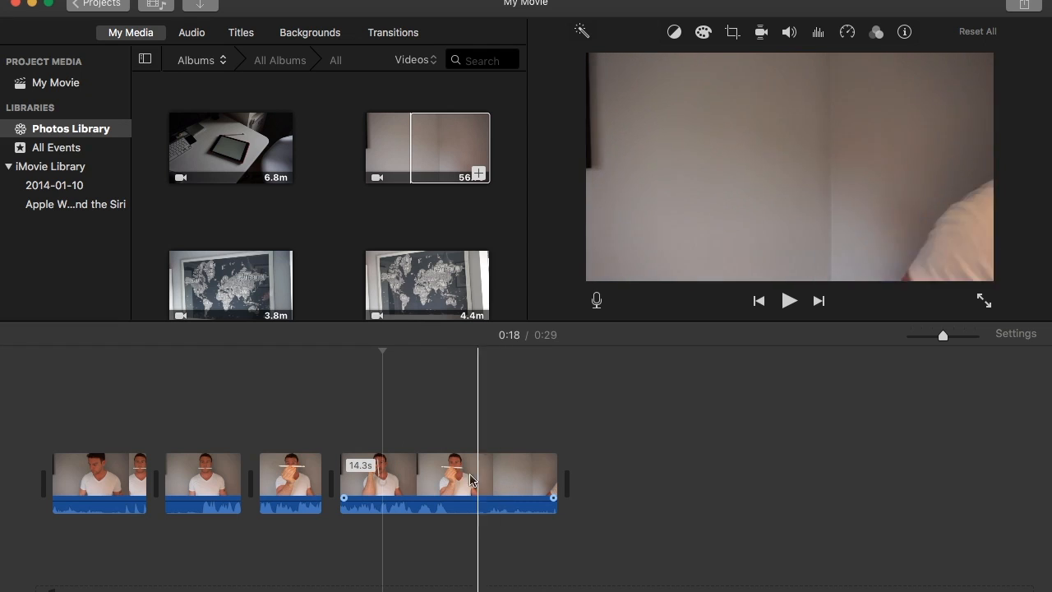
left_click(290, 483)
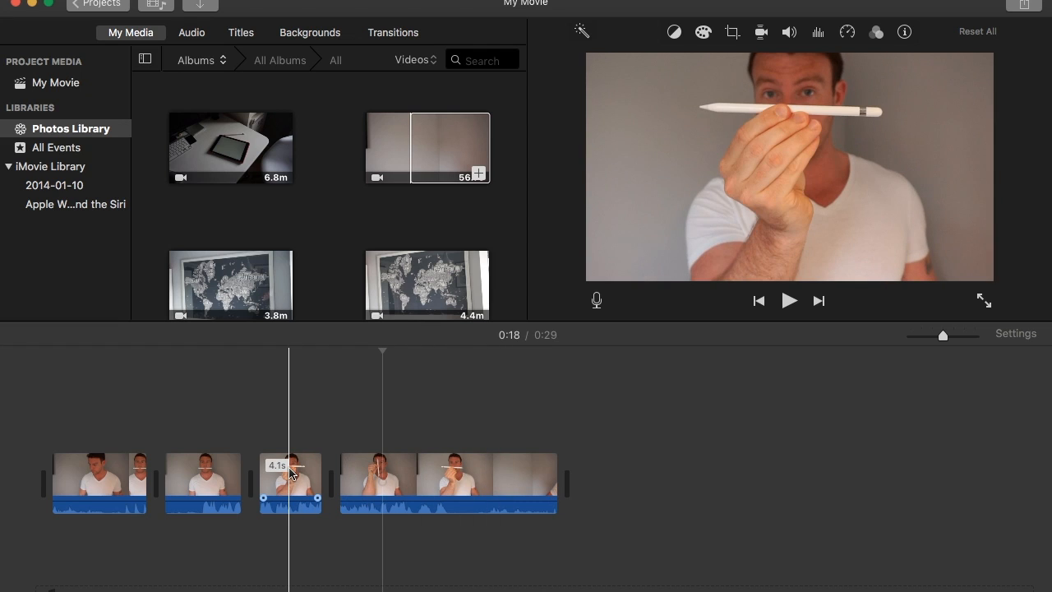